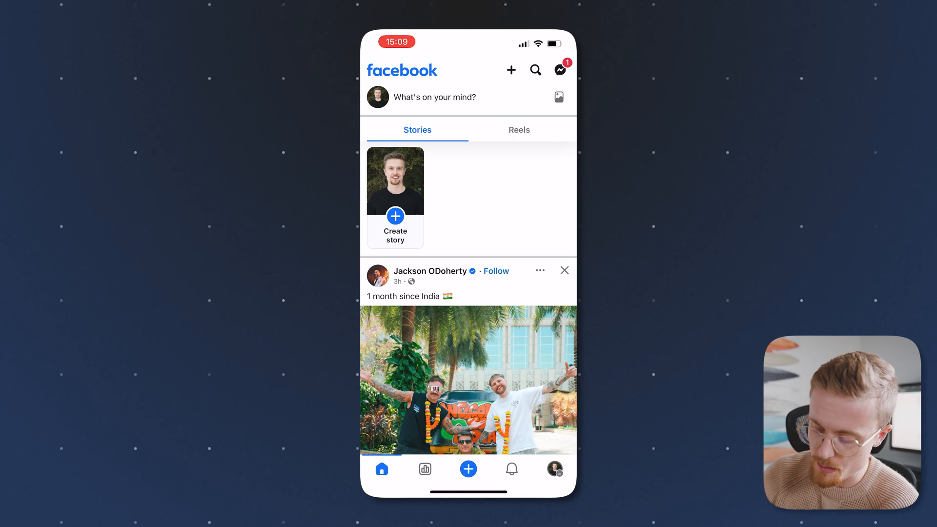
- Reach Settings & privacy from the profile tab's shortcuts and settings menu
left_click(555, 468)
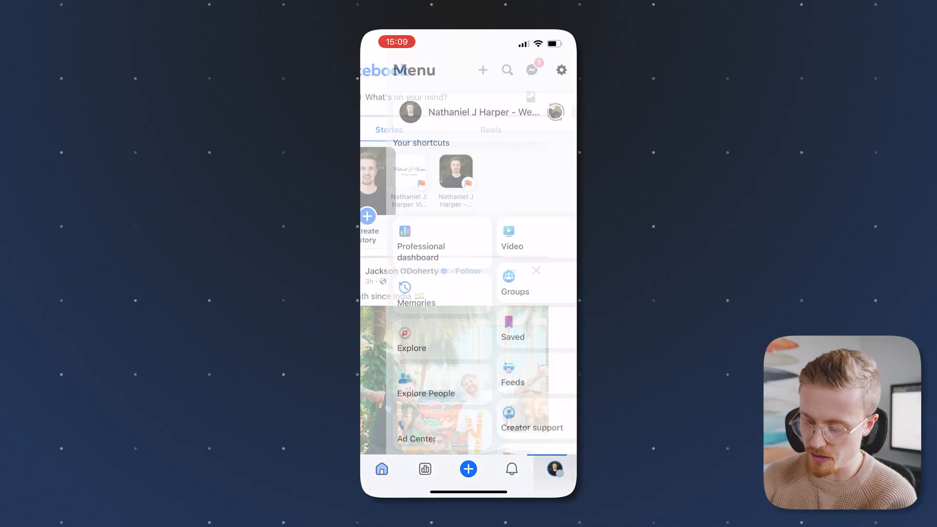
scroll("down", 3)
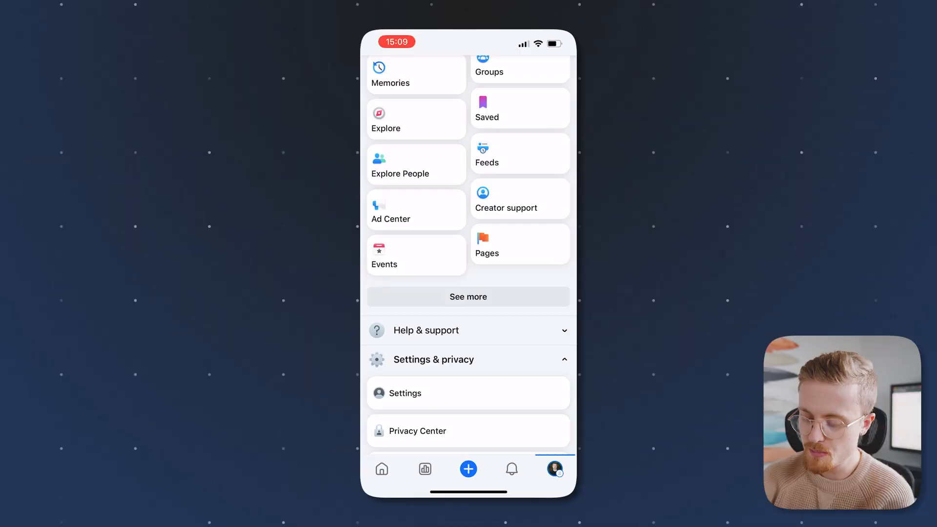
scroll("down", 3)
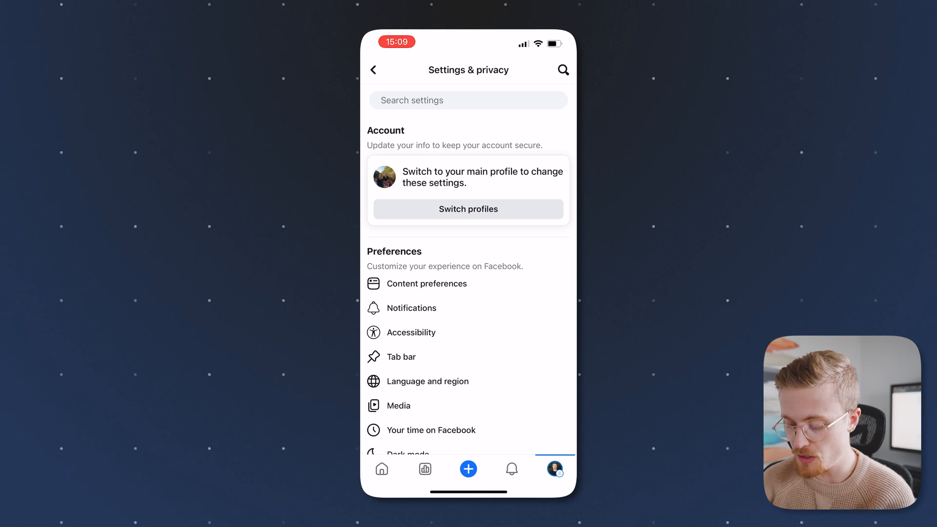
- Open Page setup under Audience and visibility for the wedding videography Page
scroll("down", 3)
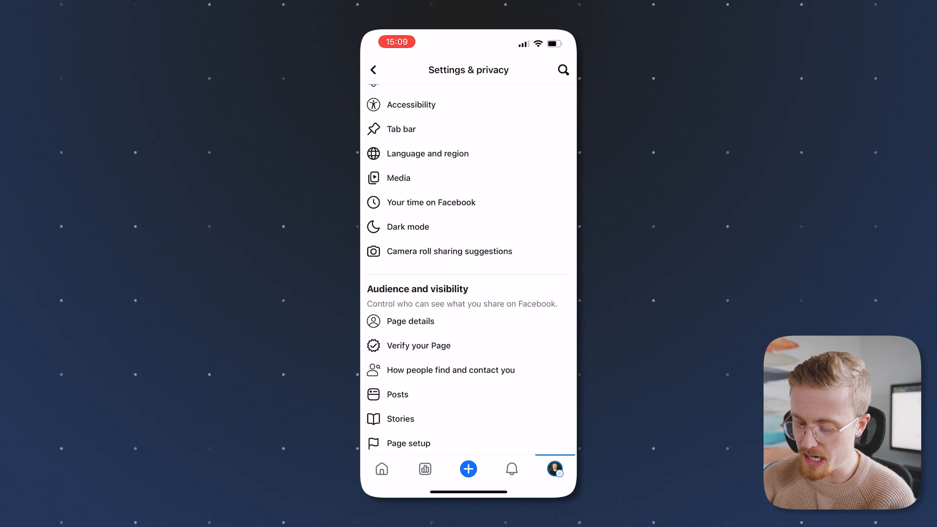
scroll("down", 3)
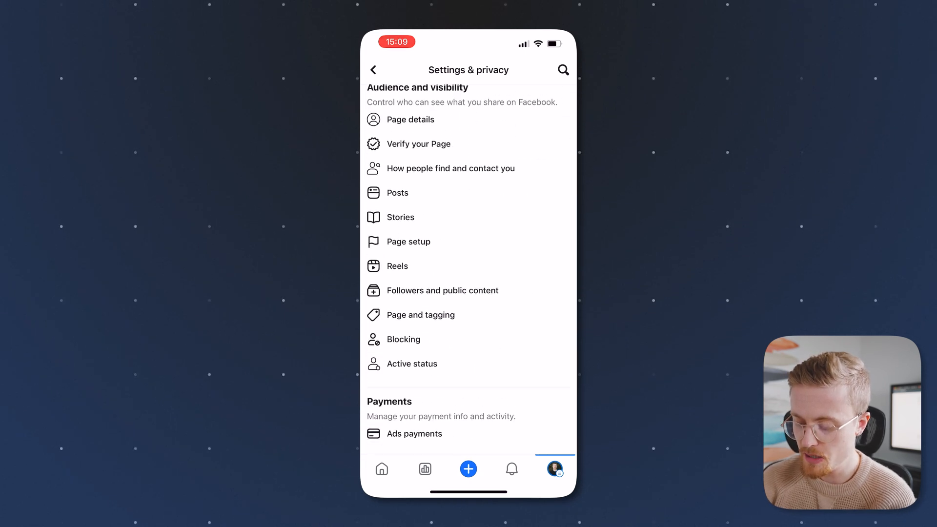
left_click(408, 241)
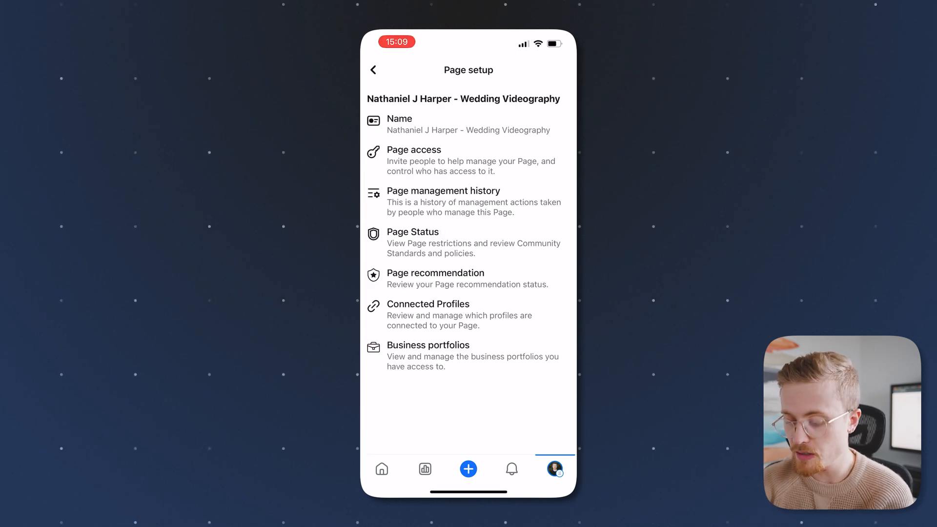
- View the Edit Page name form unchanged and return to Page setup
left_click(467, 124)
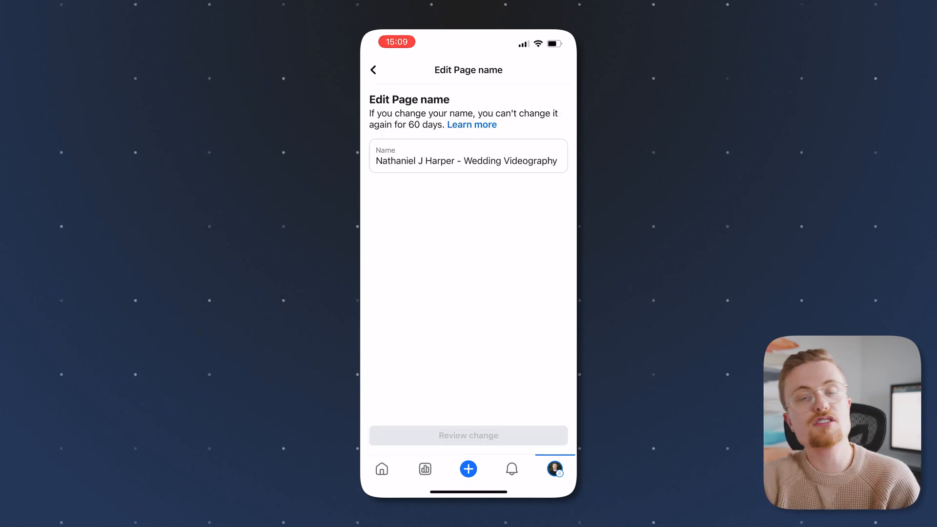
left_click(372, 70)
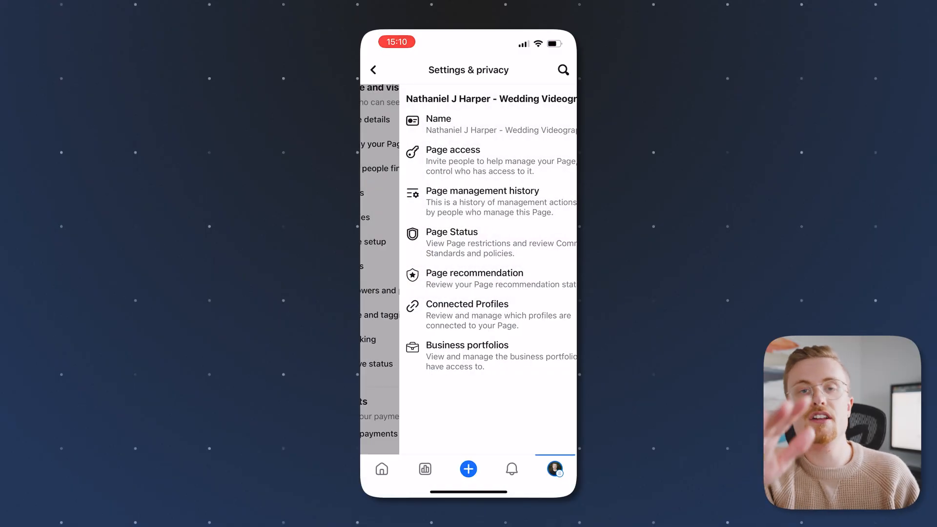
left_click(373, 70)
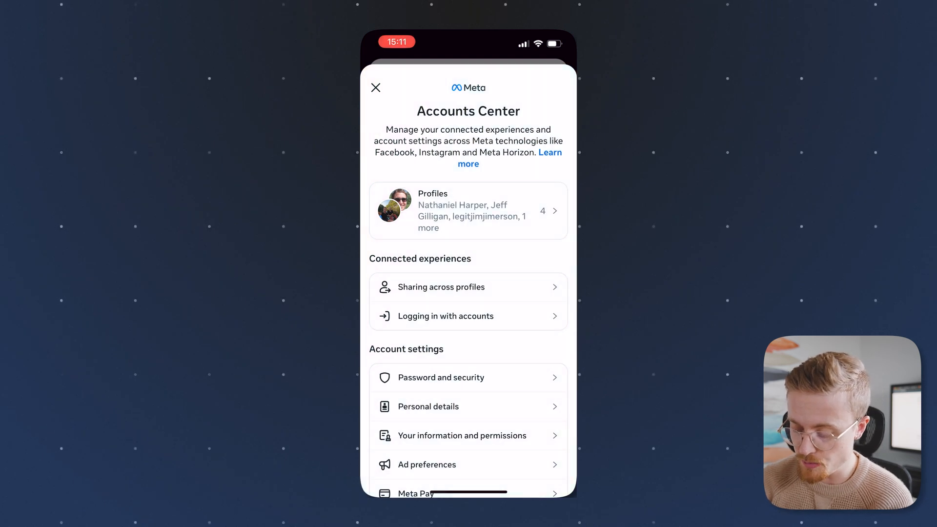
- Open the Profiles list in Accounts Center showing the linked Facebook and Instagram profiles
scroll("down", 3)
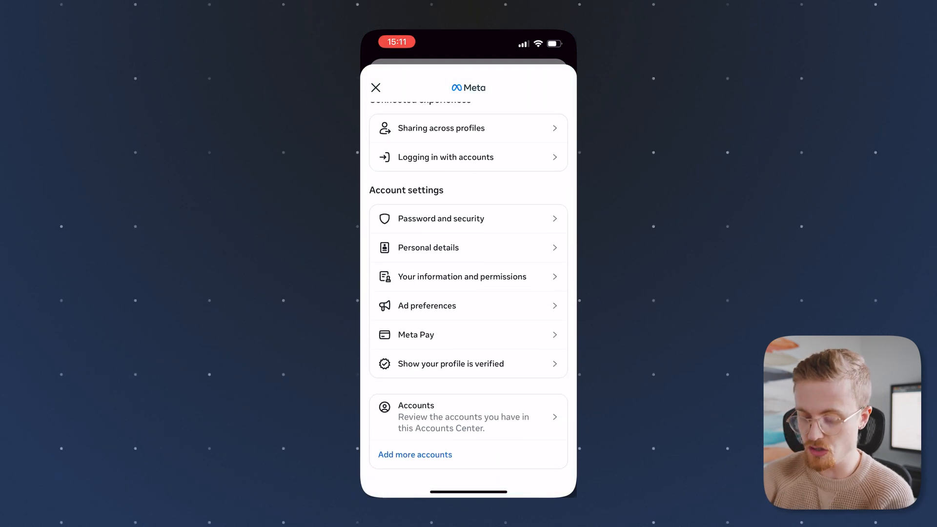
scroll("up", 3)
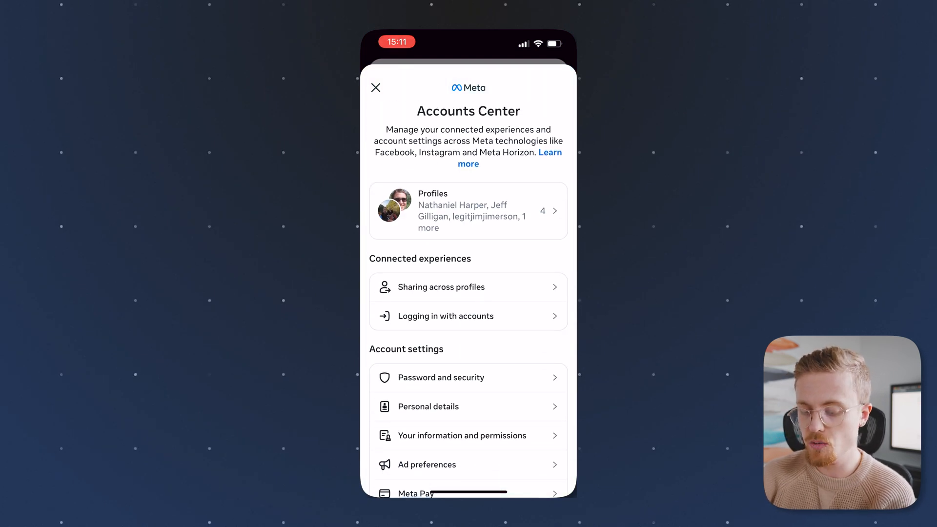
left_click(467, 211)
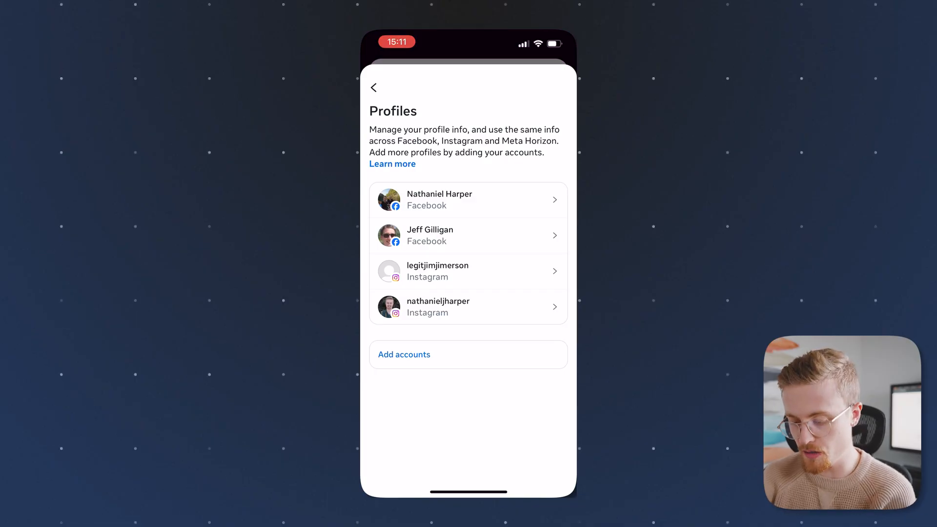
left_click(467, 199)
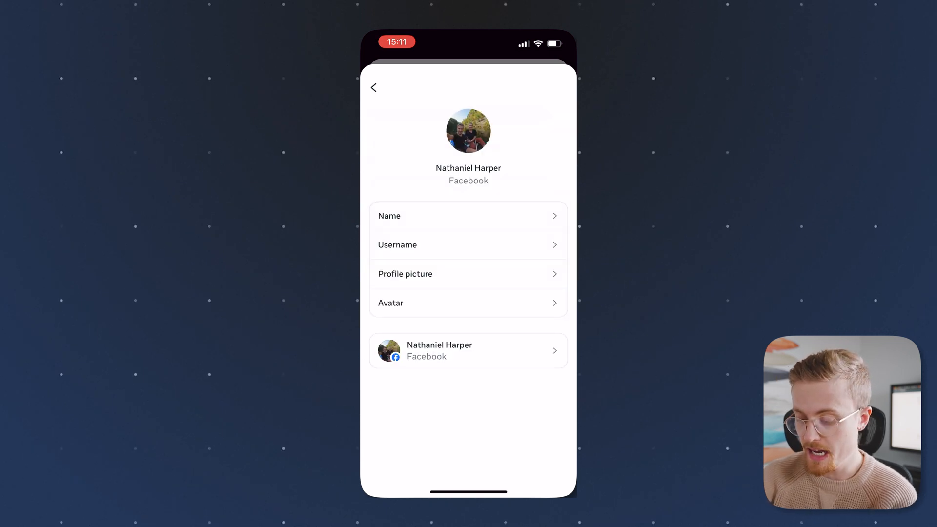
left_click(467, 216)
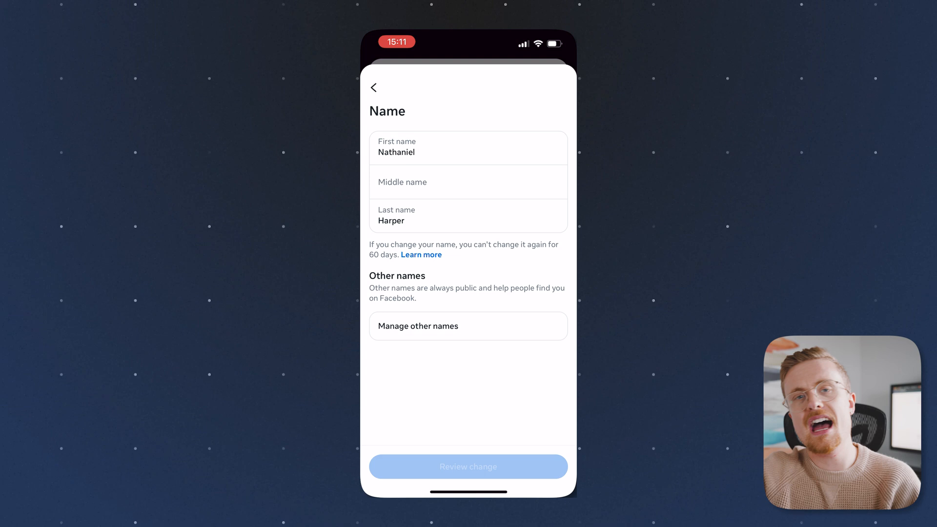